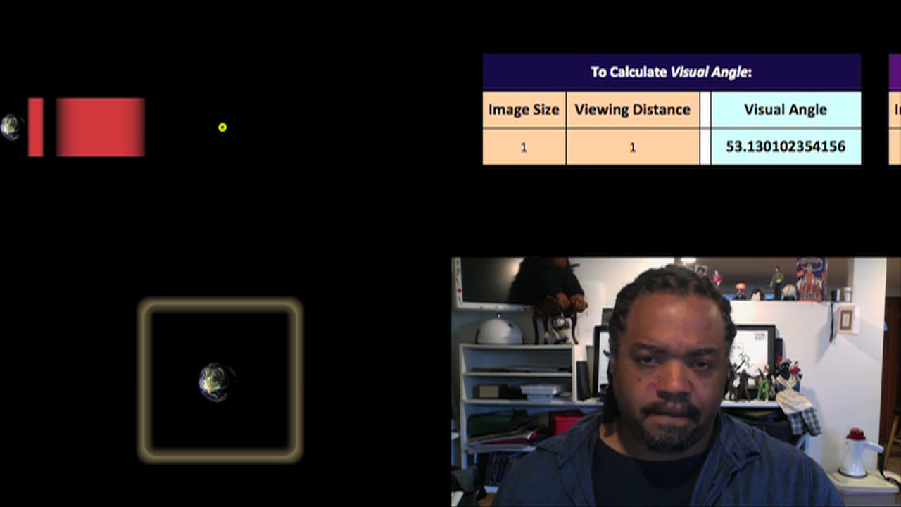
# Step: Enter viewing distance 1000000 and image size 12742000 (Earth's diameter) in the visual-angle table
pyautogui.write('1000000')
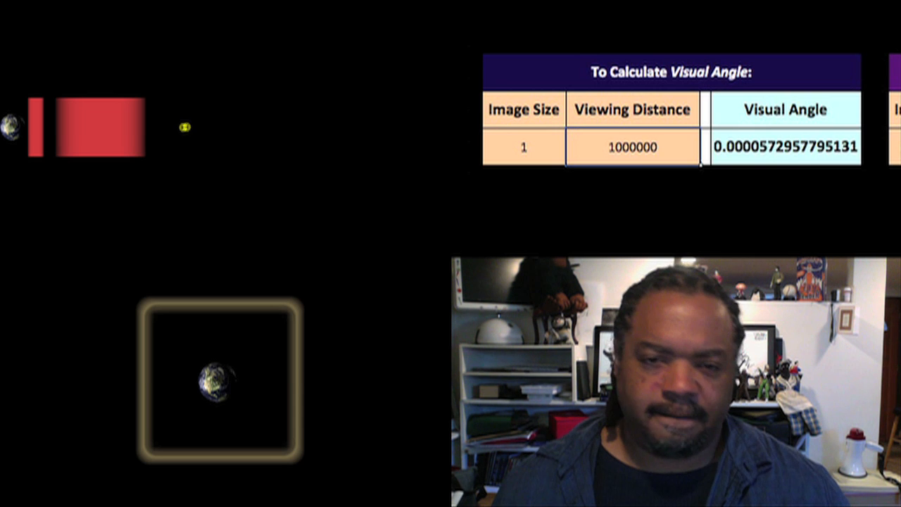
pyautogui.click(523, 148)
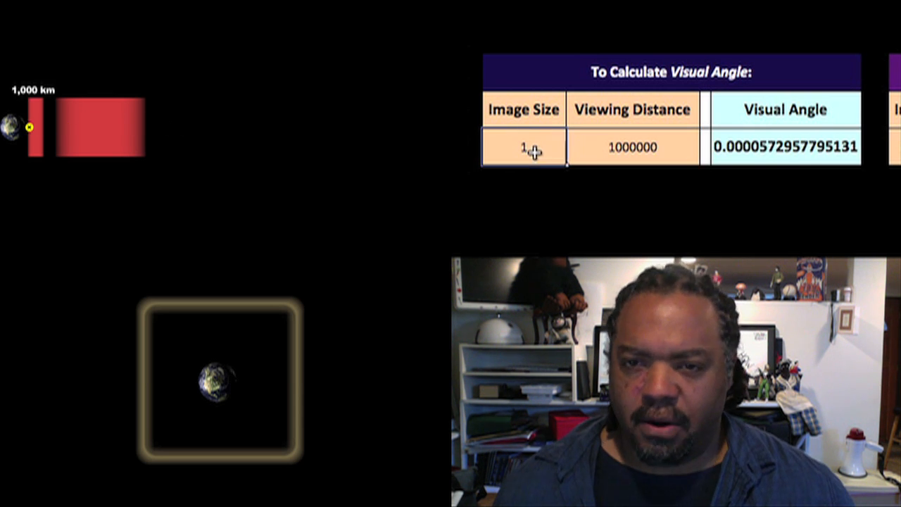
pyautogui.write('12742000')
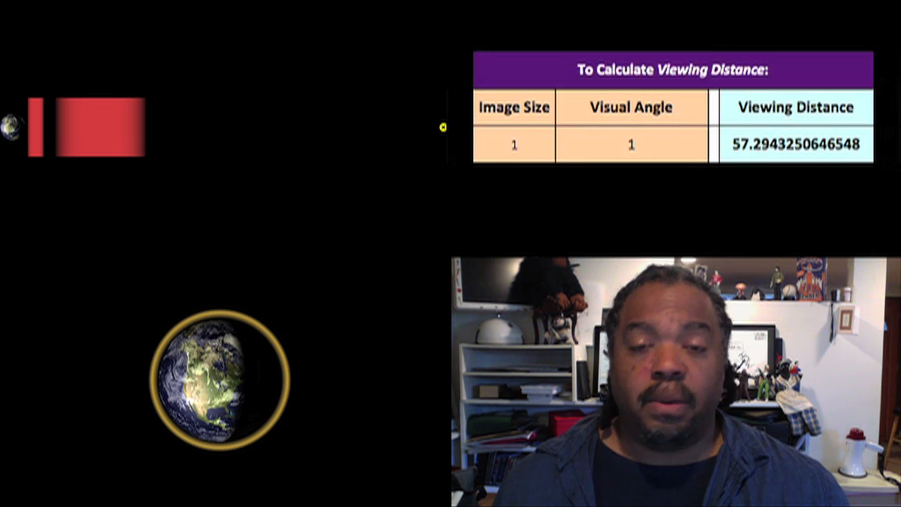
# Step: Enter image size 12742000 so the viewing distance at visual angle 1 becomes 730044289.973832
pyautogui.click(514, 145)
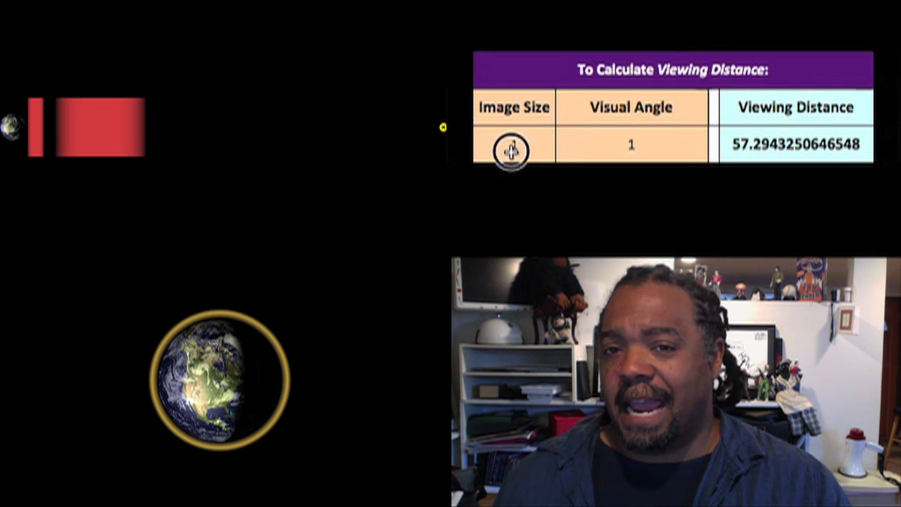
pyautogui.write('12742000')
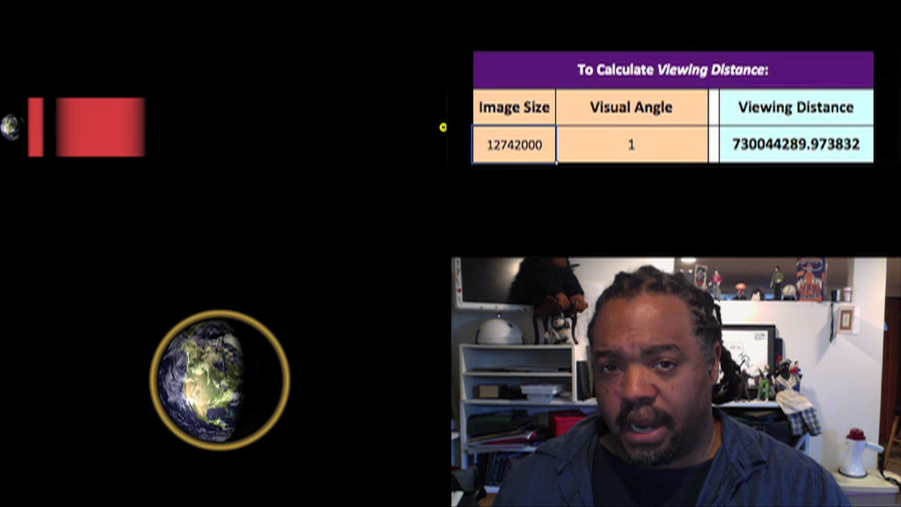
pyautogui.click(630, 144)
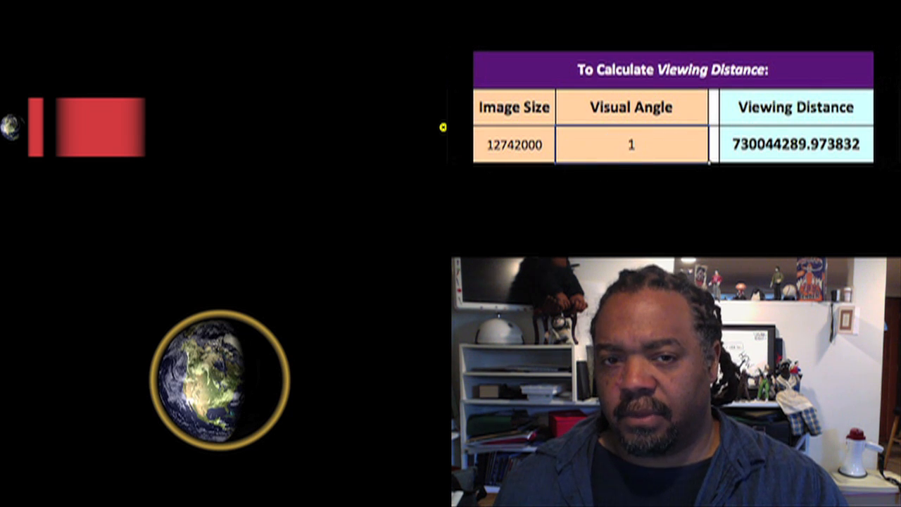